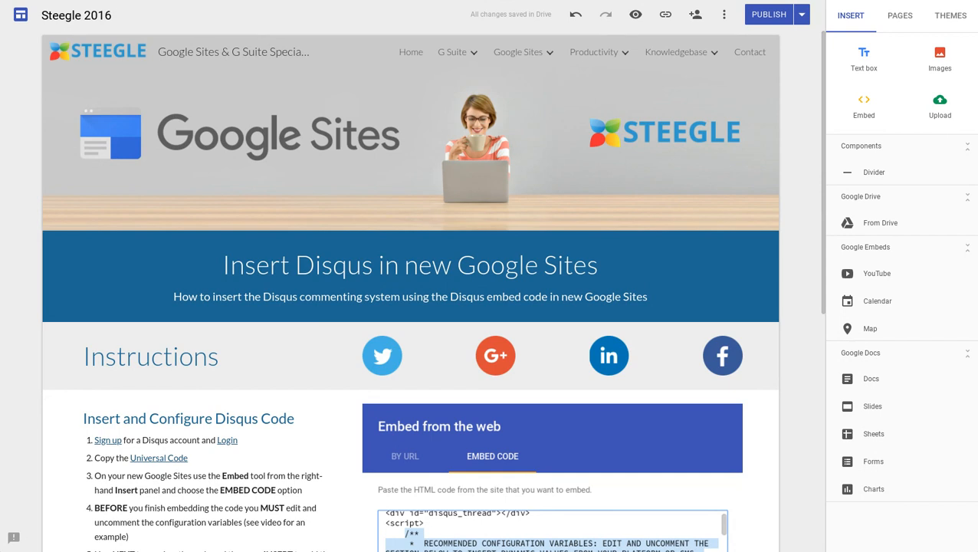
- Start an embed in the empty section below the instructions and paste the Disqus code
scroll(down, 3)
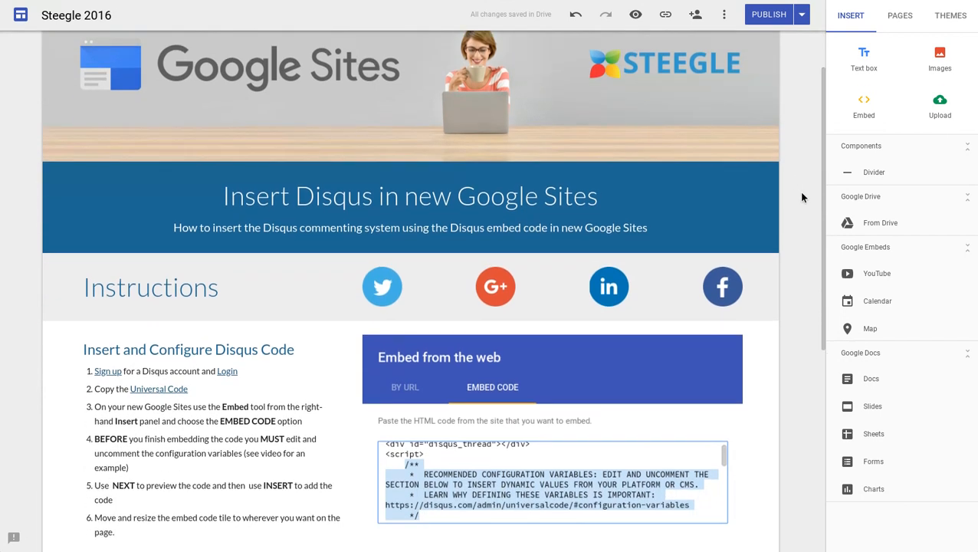
scroll(down, 3)
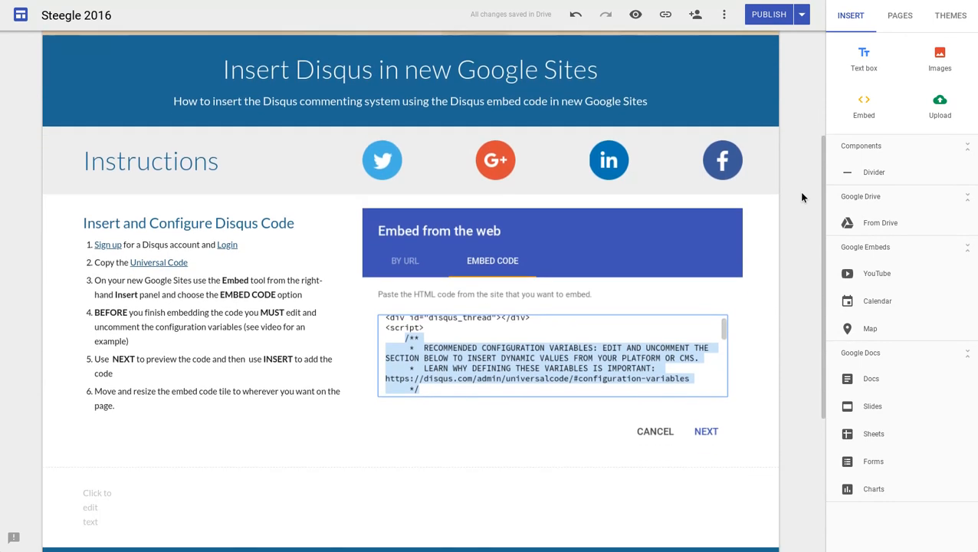
scroll(down, 3)
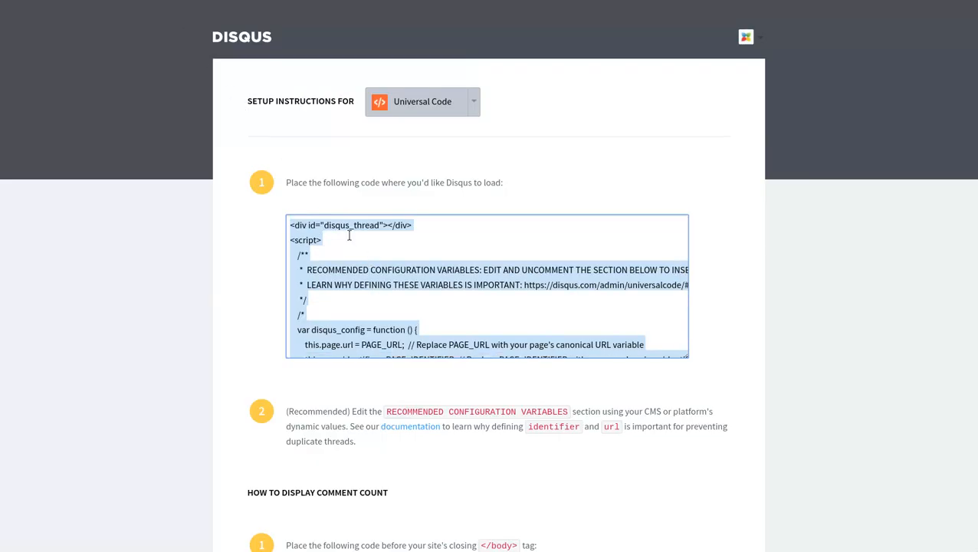
mouse_move(349, 229)
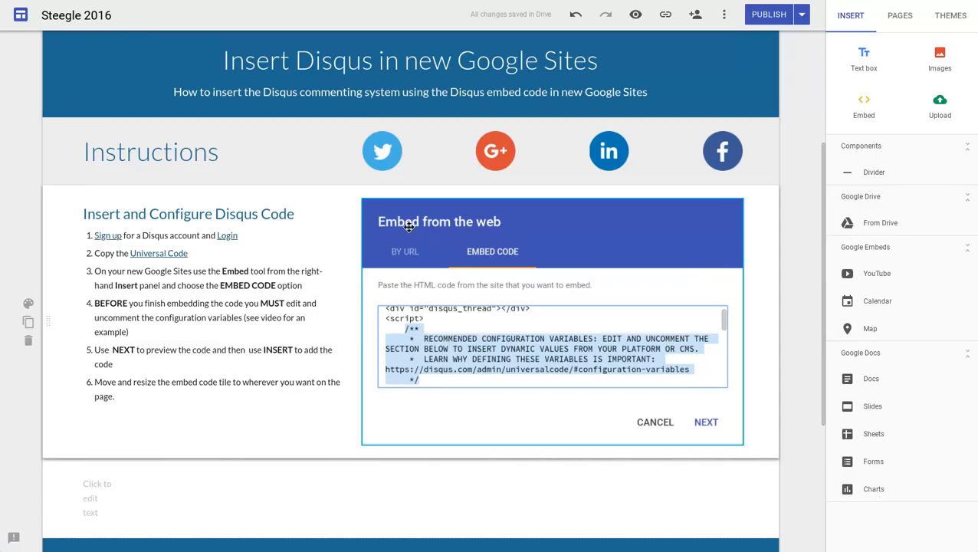
scroll(down, 3)
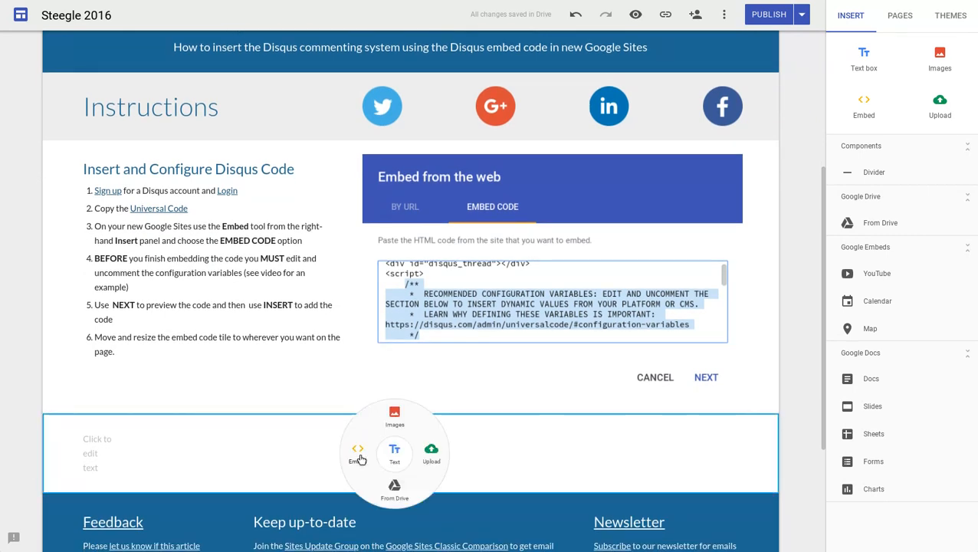
click(358, 452)
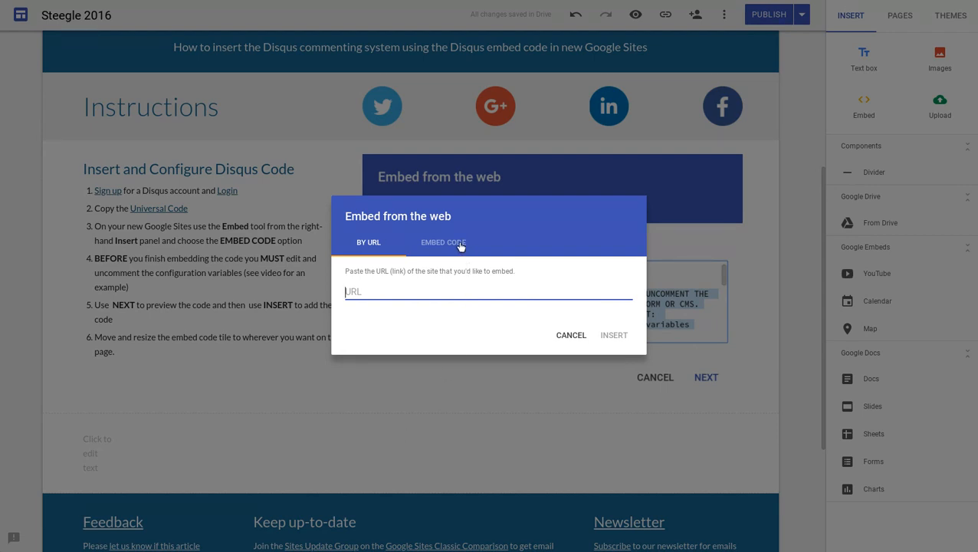
click(443, 242)
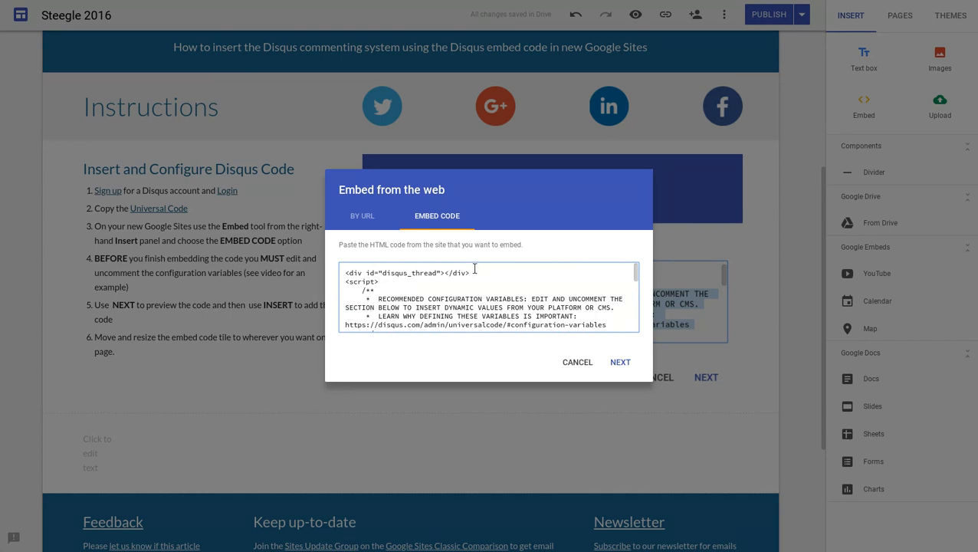
mouse_move(481, 267)
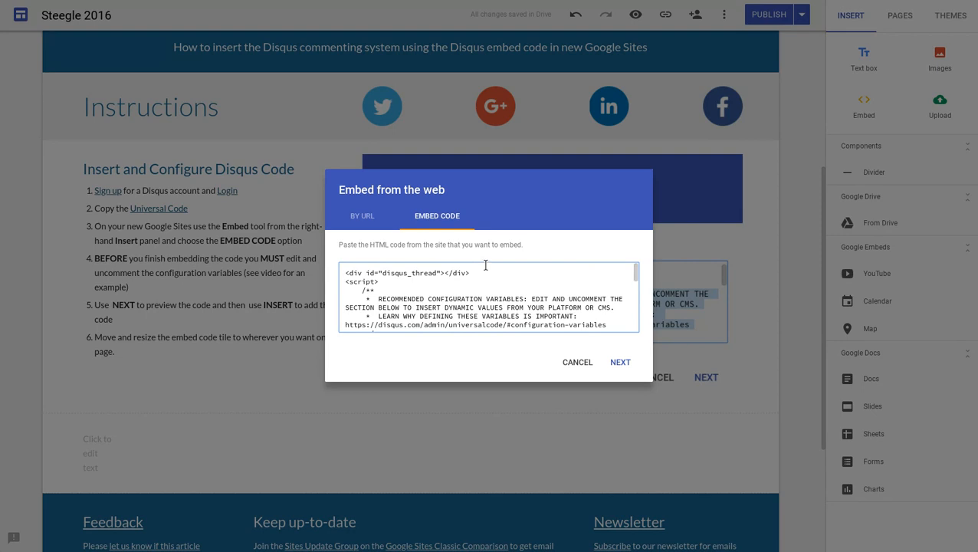
mouse_move(401, 305)
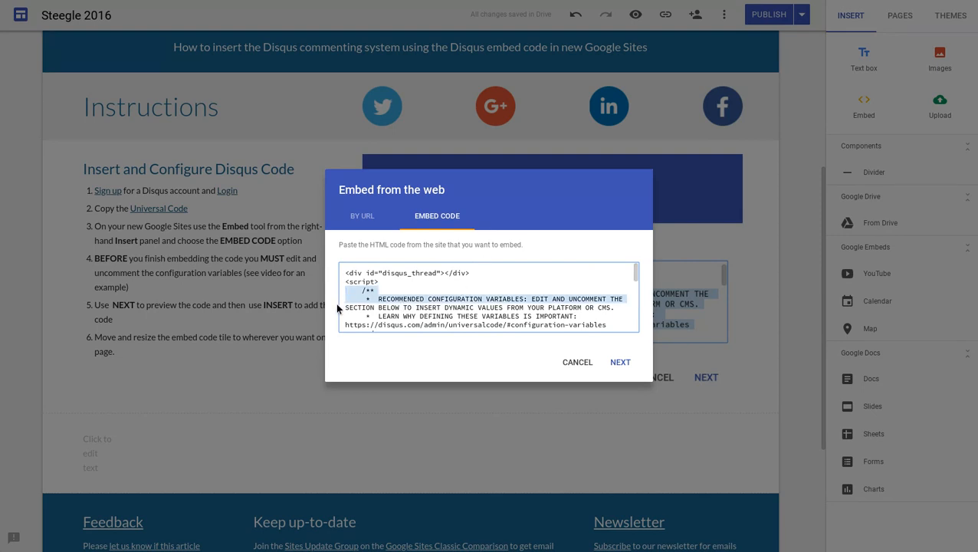
- Delete the /** ... */ comment markers around the disqus_config variables
scroll(down, 3)
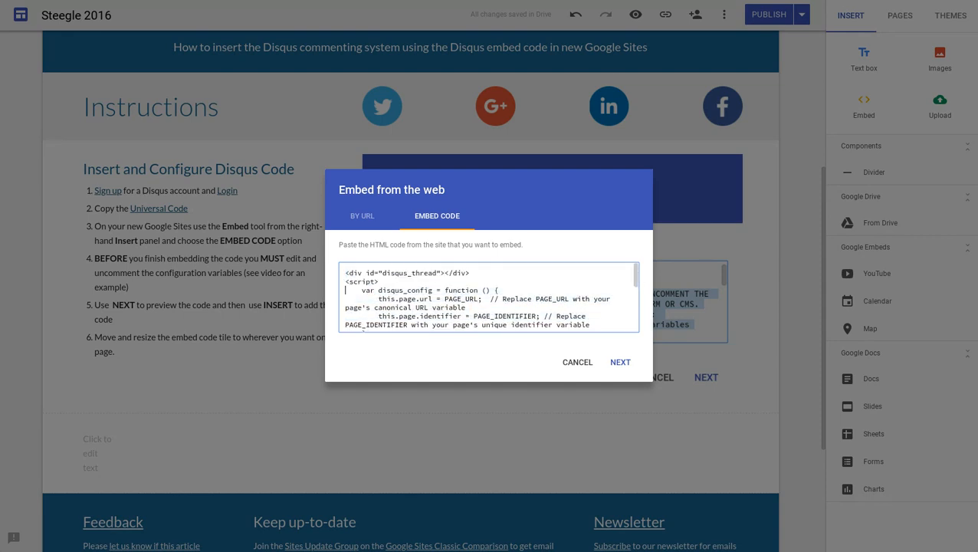
scroll(down, 3)
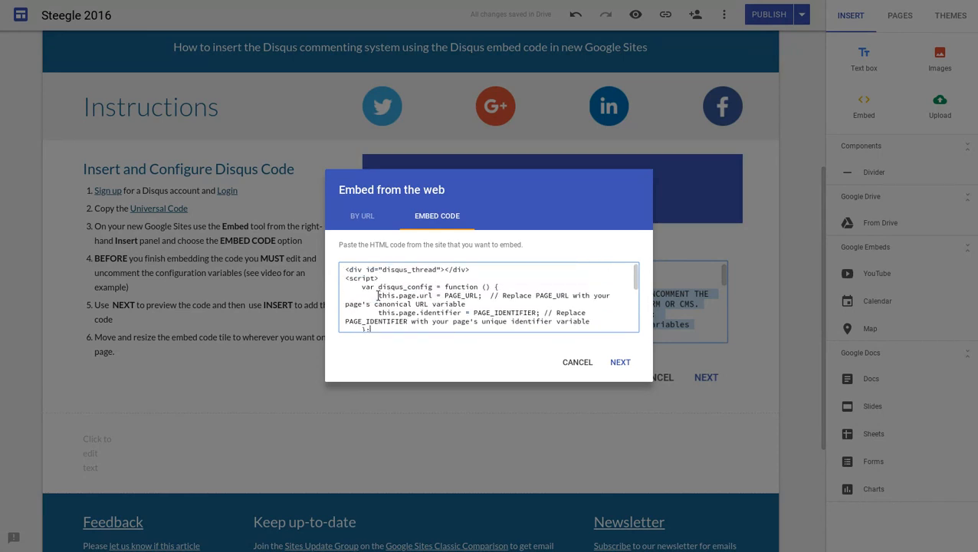
double_click(405, 295)
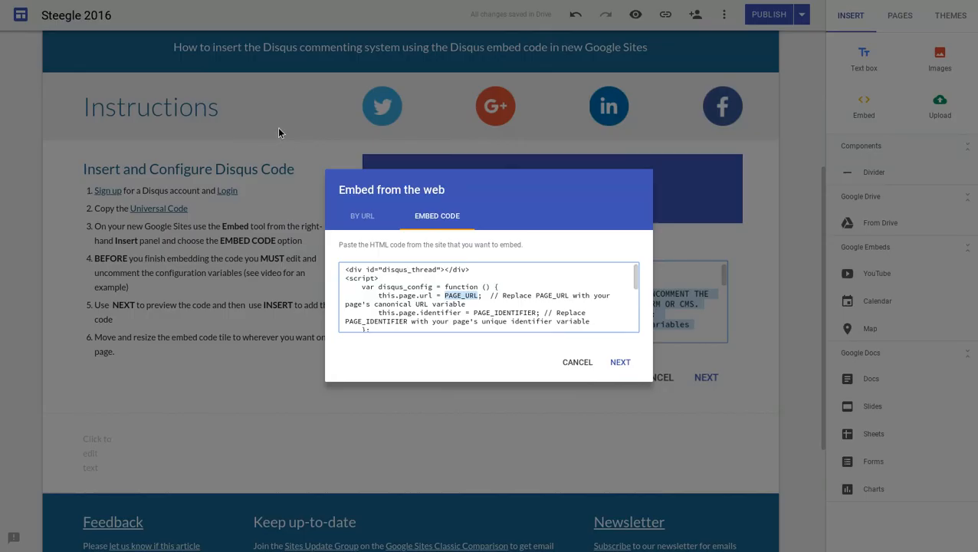
mouse_move(462, 262)
text(')
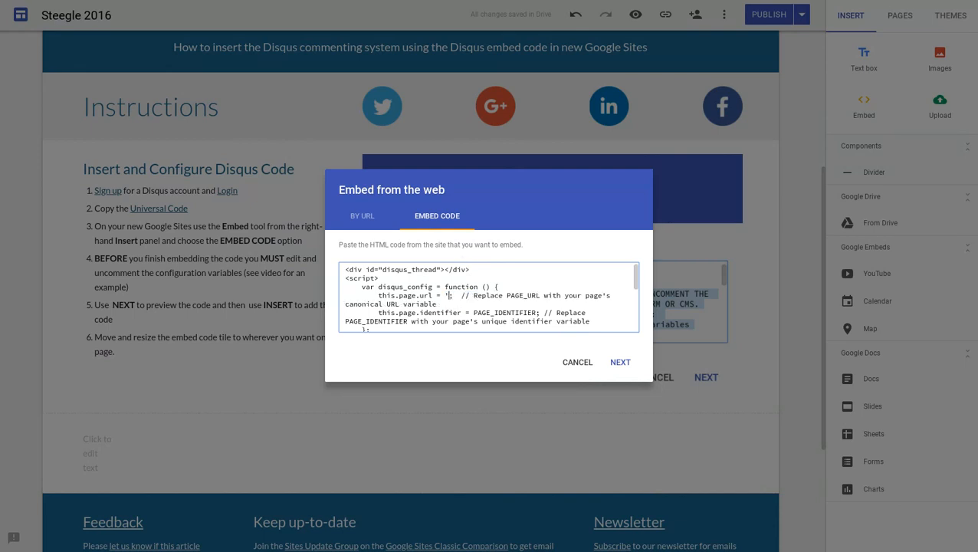
text(https://horizon.steegle.com/google-sites/how-to/insert-custom-code)
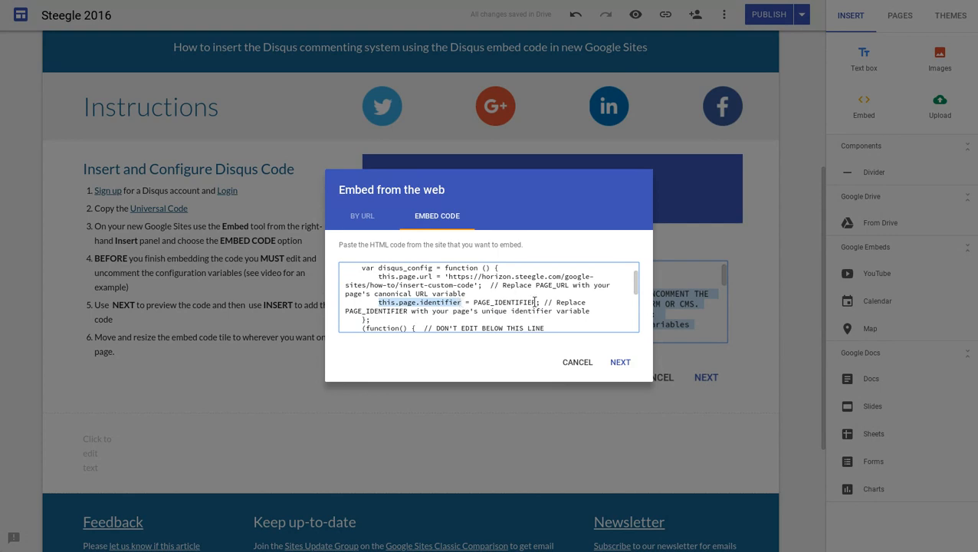
- Replace PAGE_IDENTIFIER with the path '/google-sites/how-to/insert-custom-code', removing the domain
double_click(505, 301)
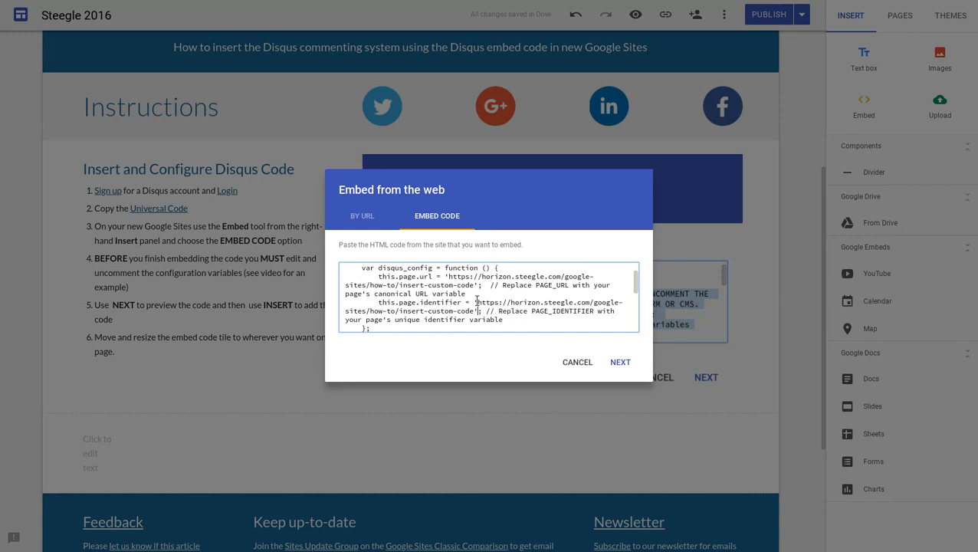
drag(477, 302, 580, 302)
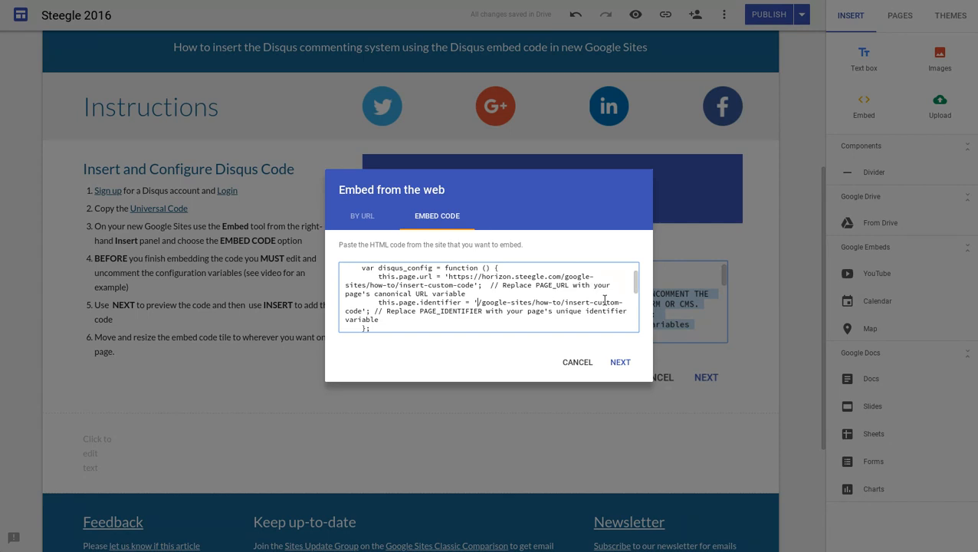
mouse_move(608, 299)
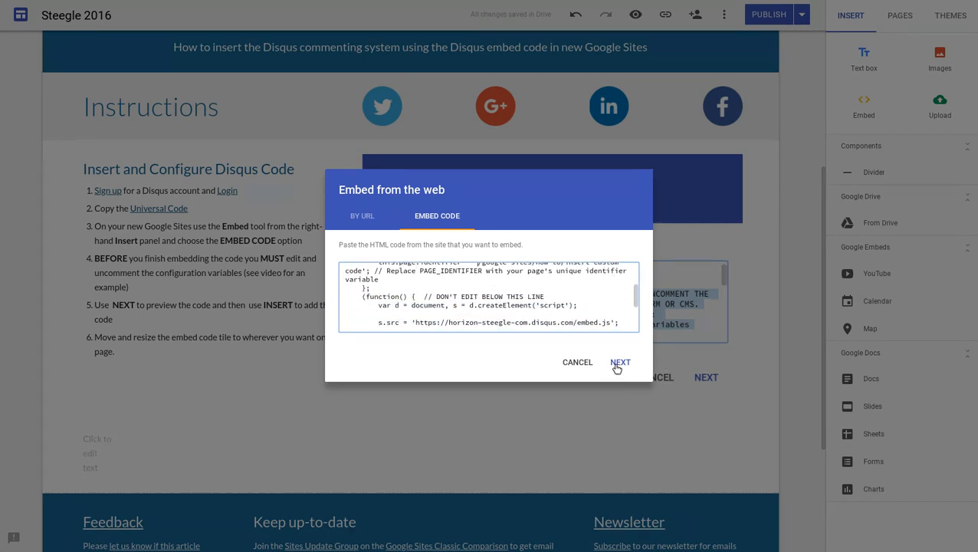
- Preview the Disqus embed, showing 16 comments from horizon.steegle.com
click(620, 362)
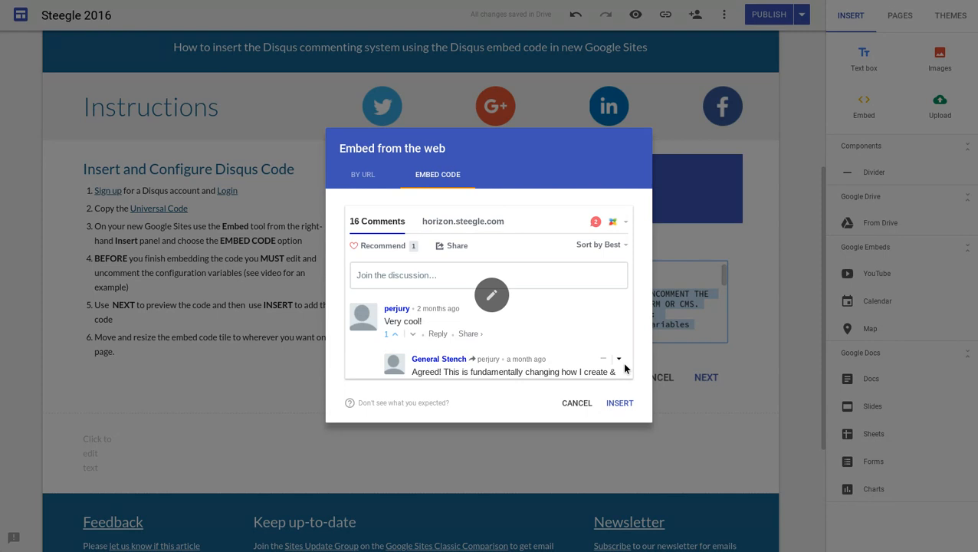
mouse_move(626, 368)
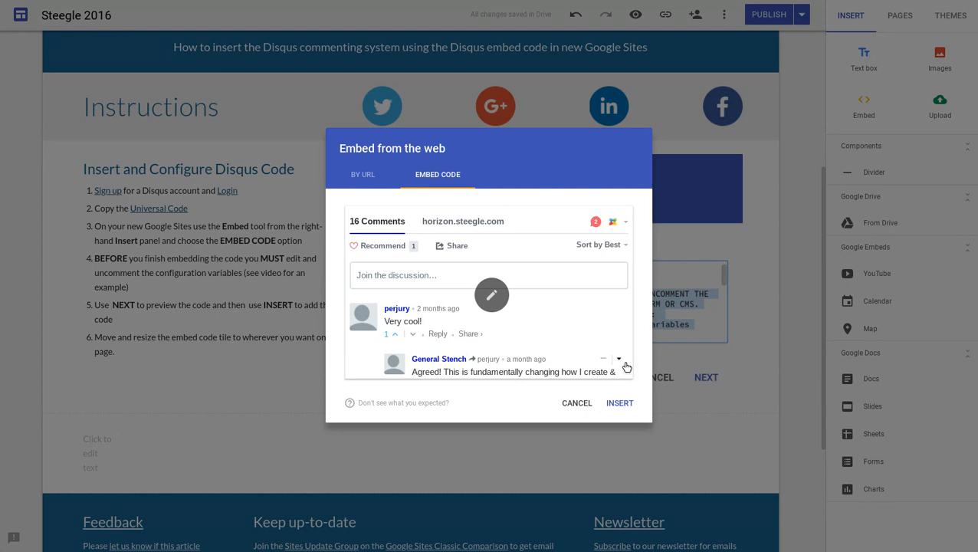
mouse_move(529, 355)
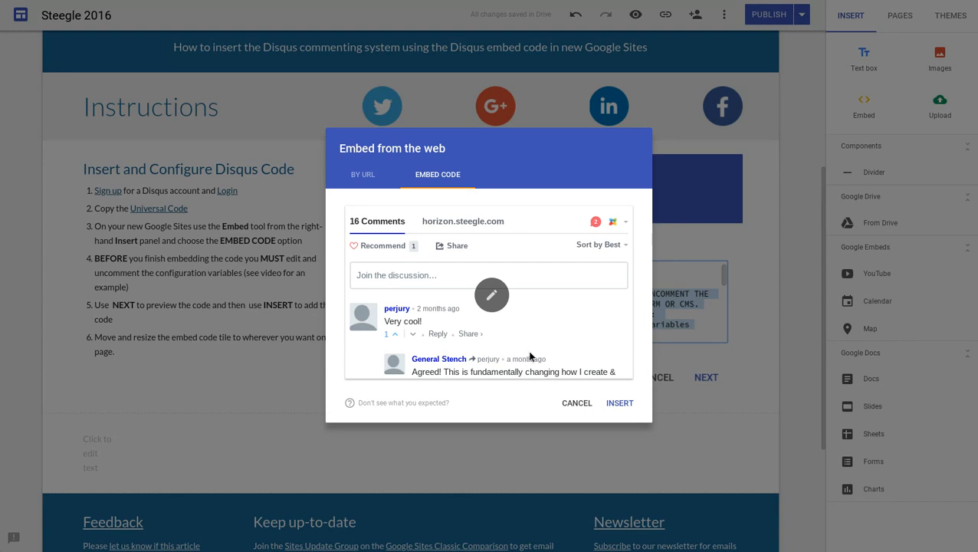
mouse_move(587, 360)
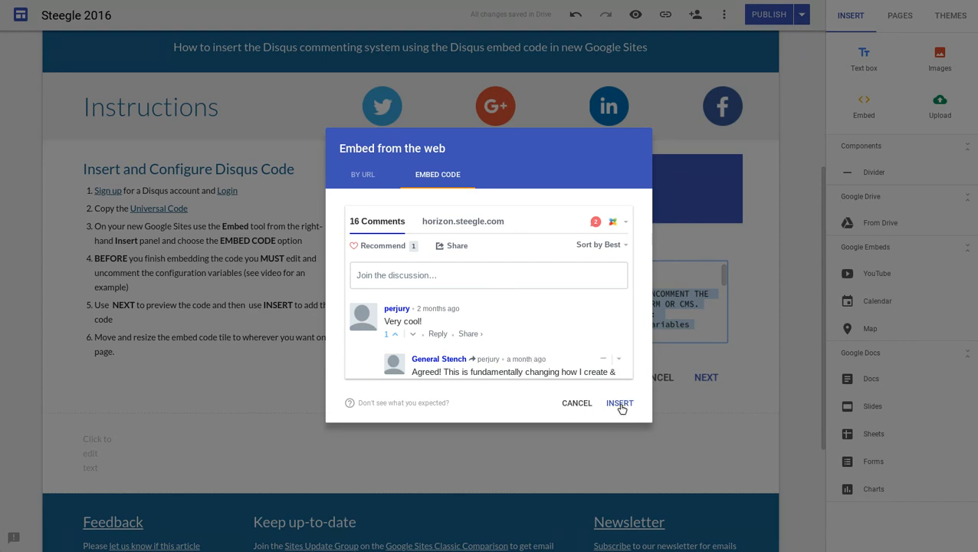
- Insert the previewed Disqus comments embed into the section below the instructions
click(619, 403)
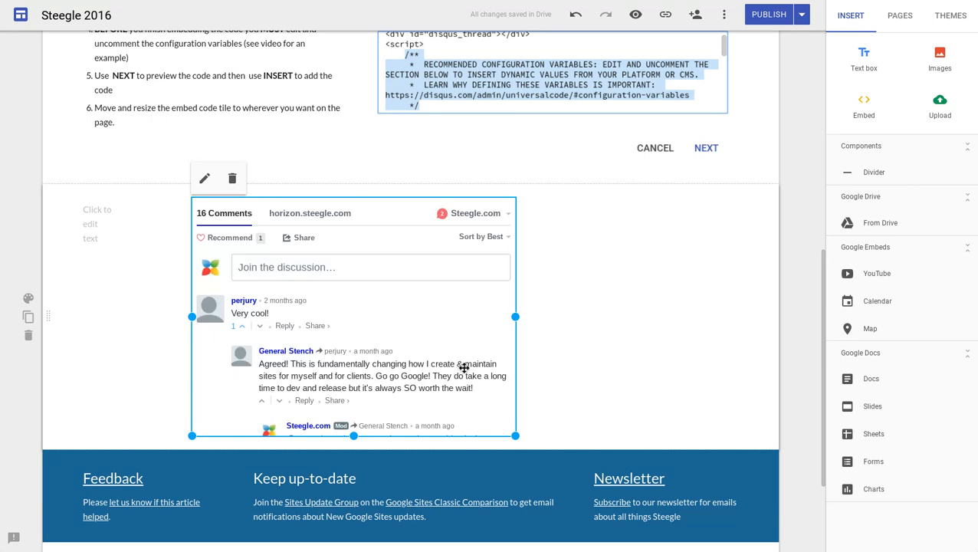
mouse_move(508, 432)
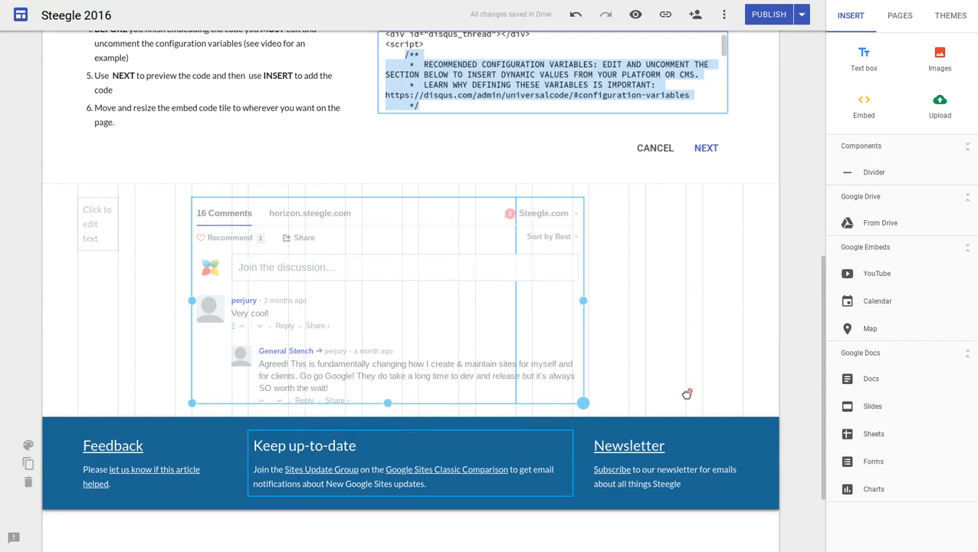
mouse_move(666, 398)
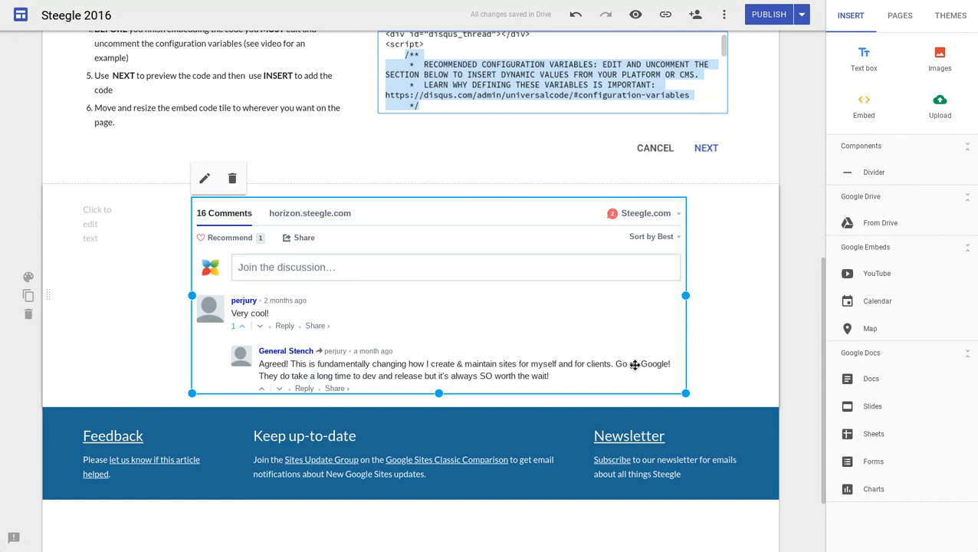
mouse_move(650, 363)
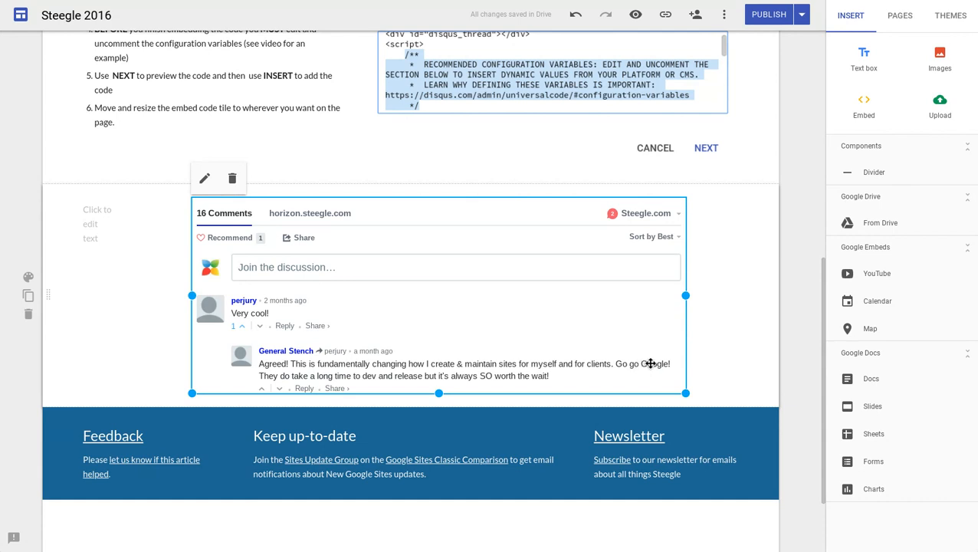